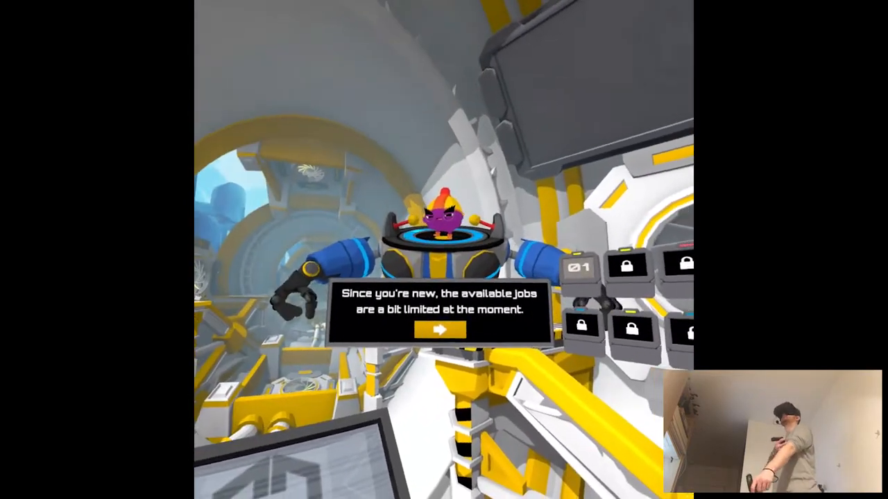
mouse_move(444, 250)
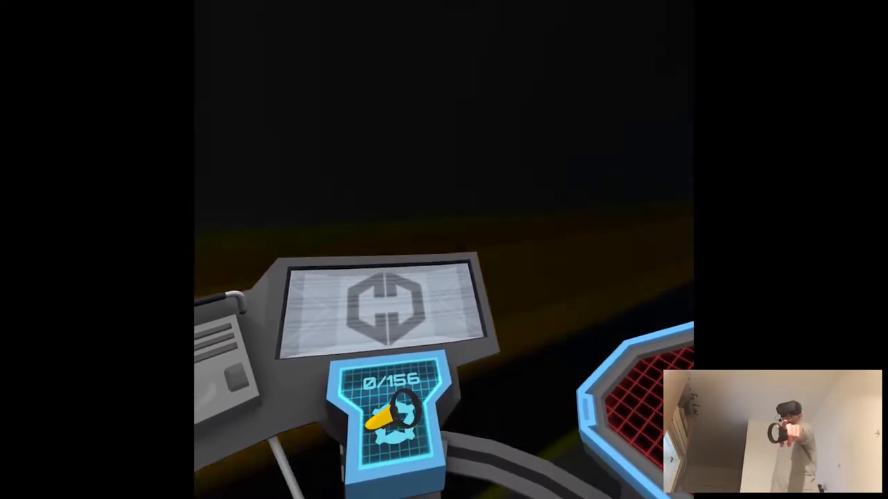
mouse_move(444, 250)
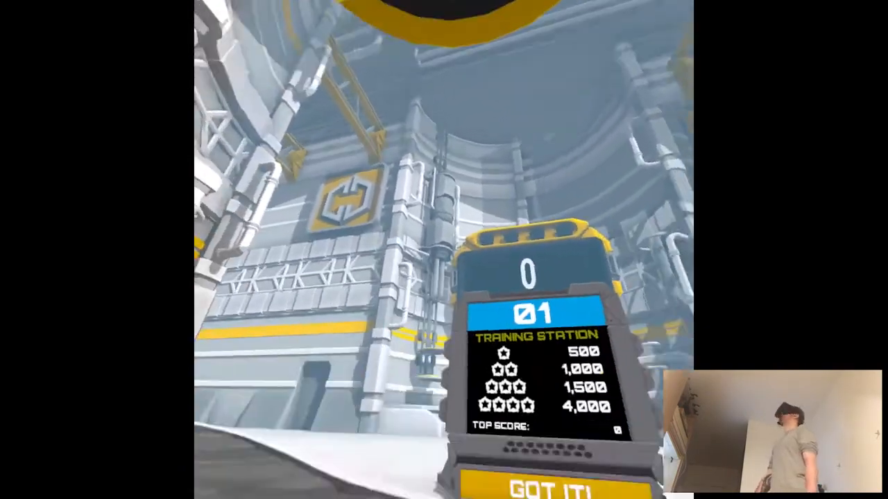
mouse_move(444, 249)
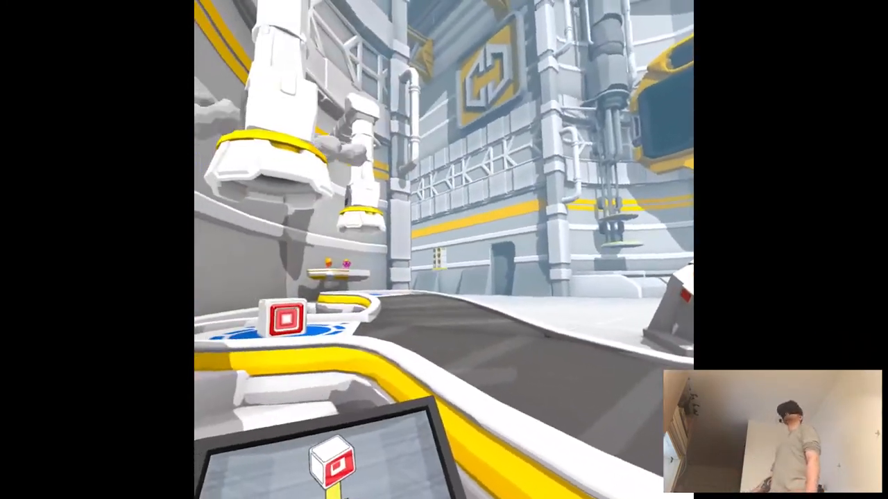
mouse_move(444, 249)
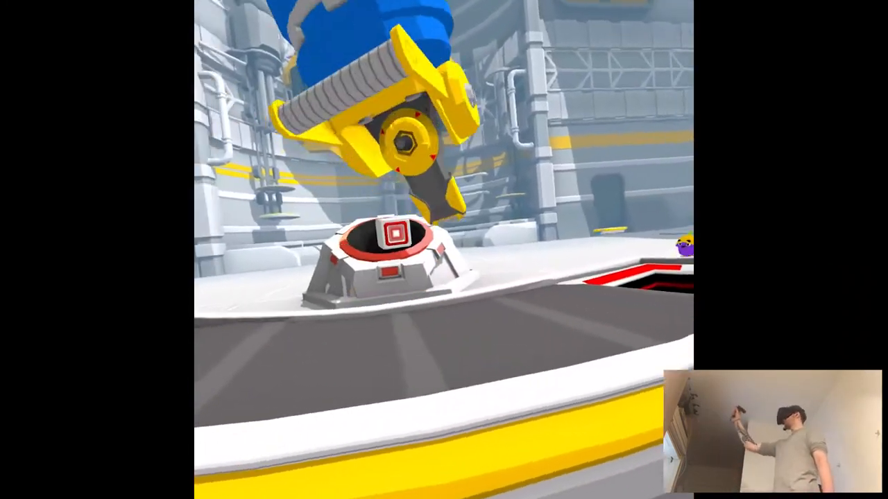